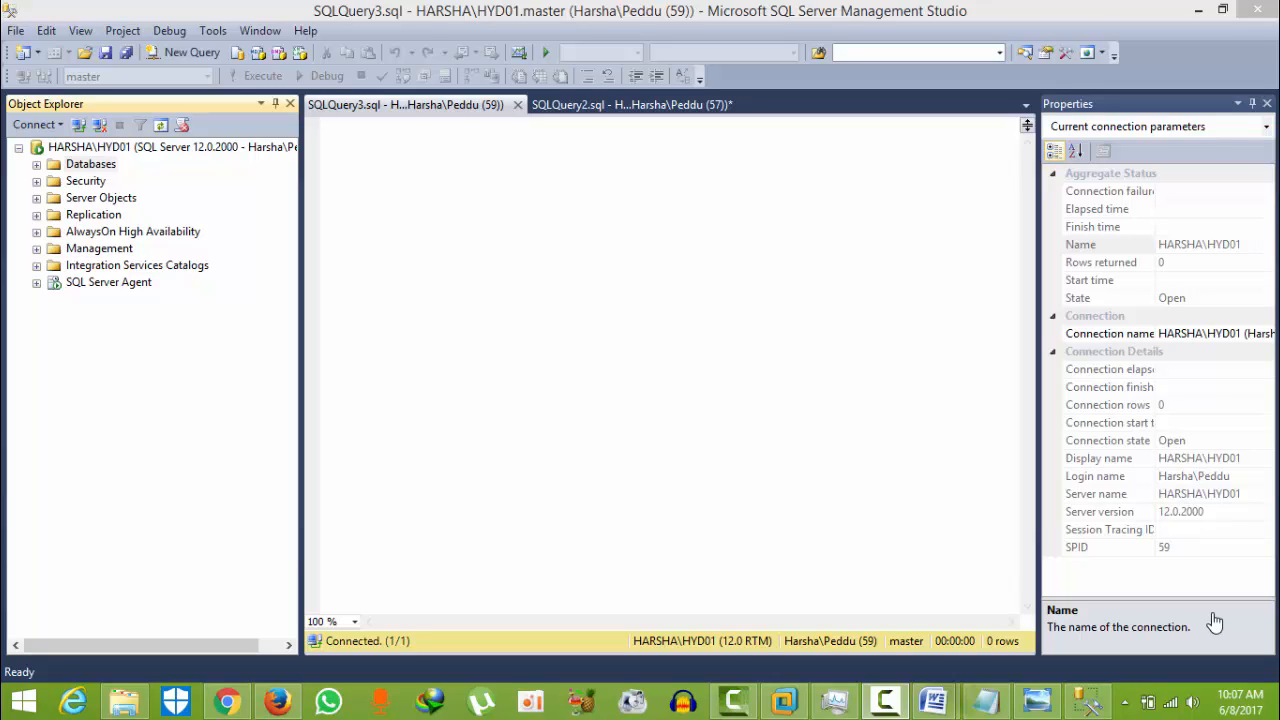
mouse_move(1195, 610)
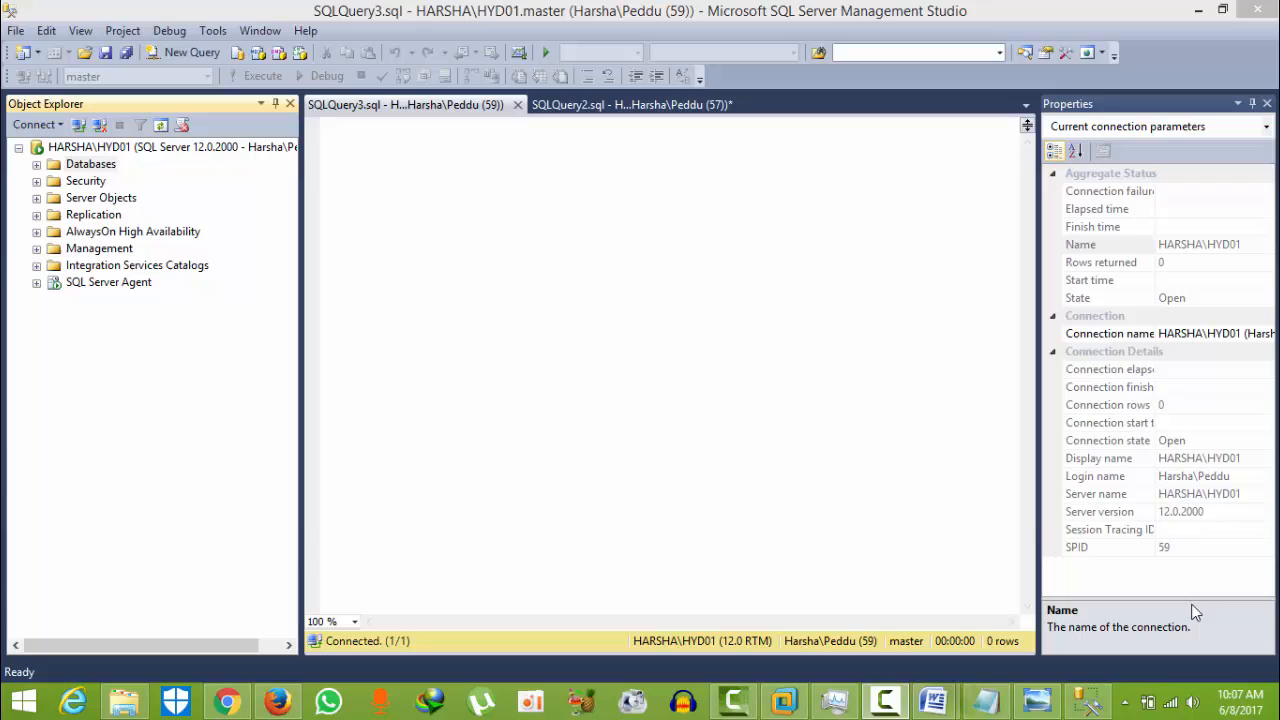
mouse_move(42, 180)
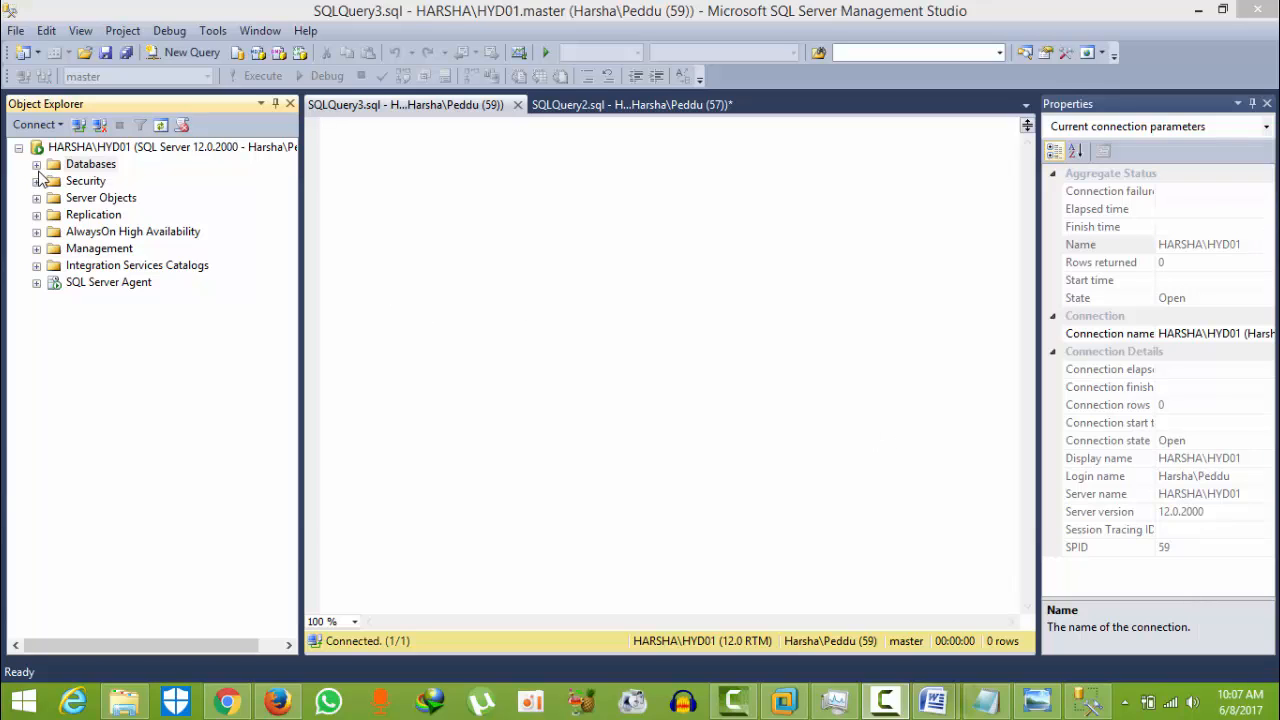
View TLOGDEMO's Options properties to confirm the Full recovery model, then cancel.
click(36, 163)
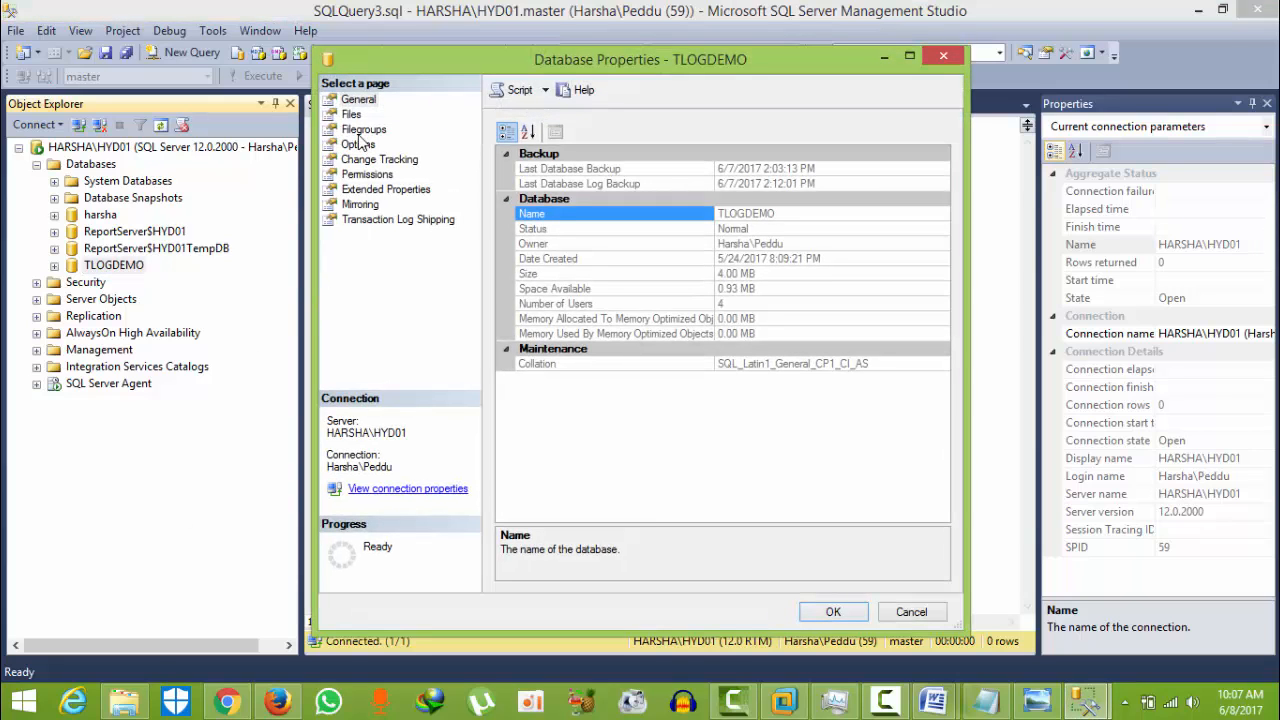
click(358, 143)
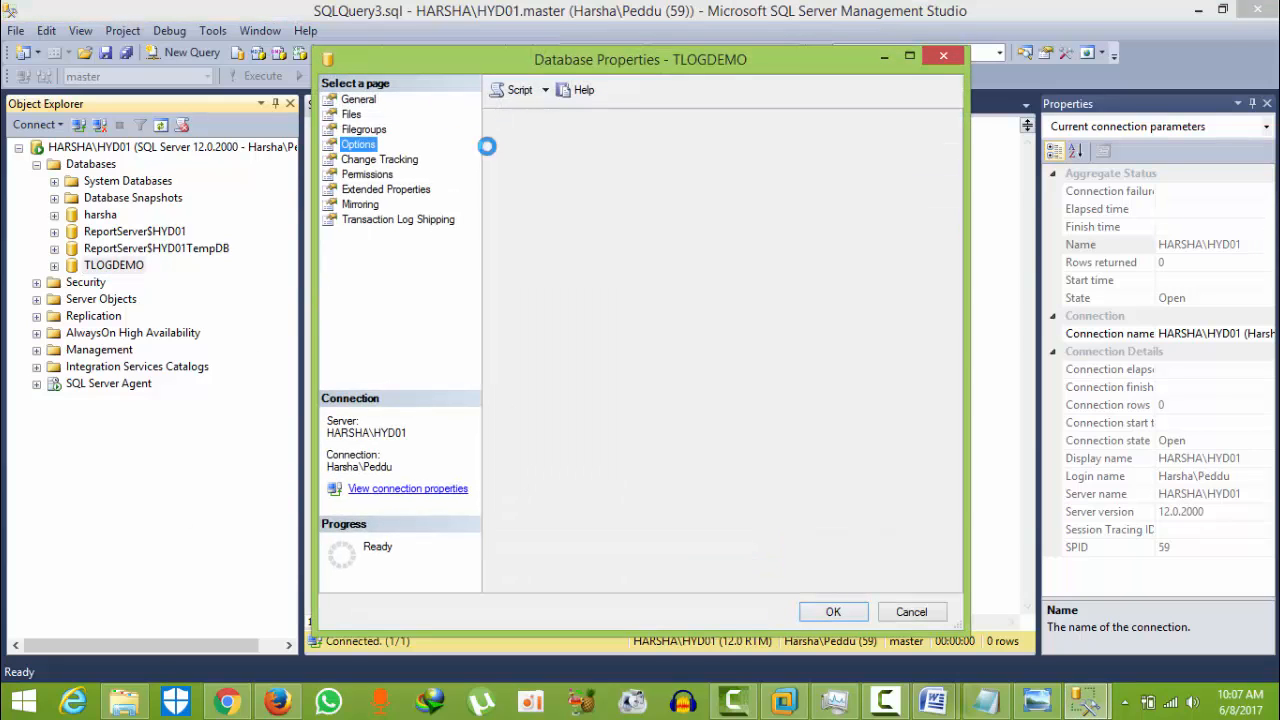
click(358, 143)
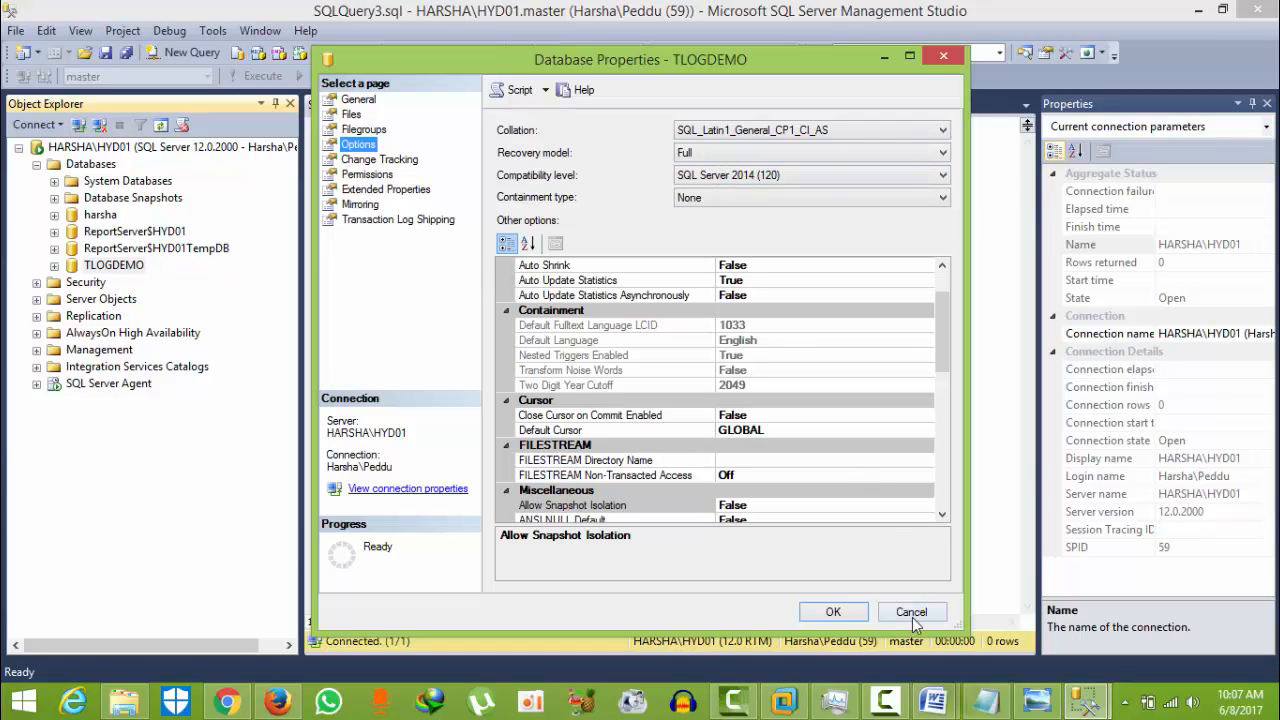
click(911, 611)
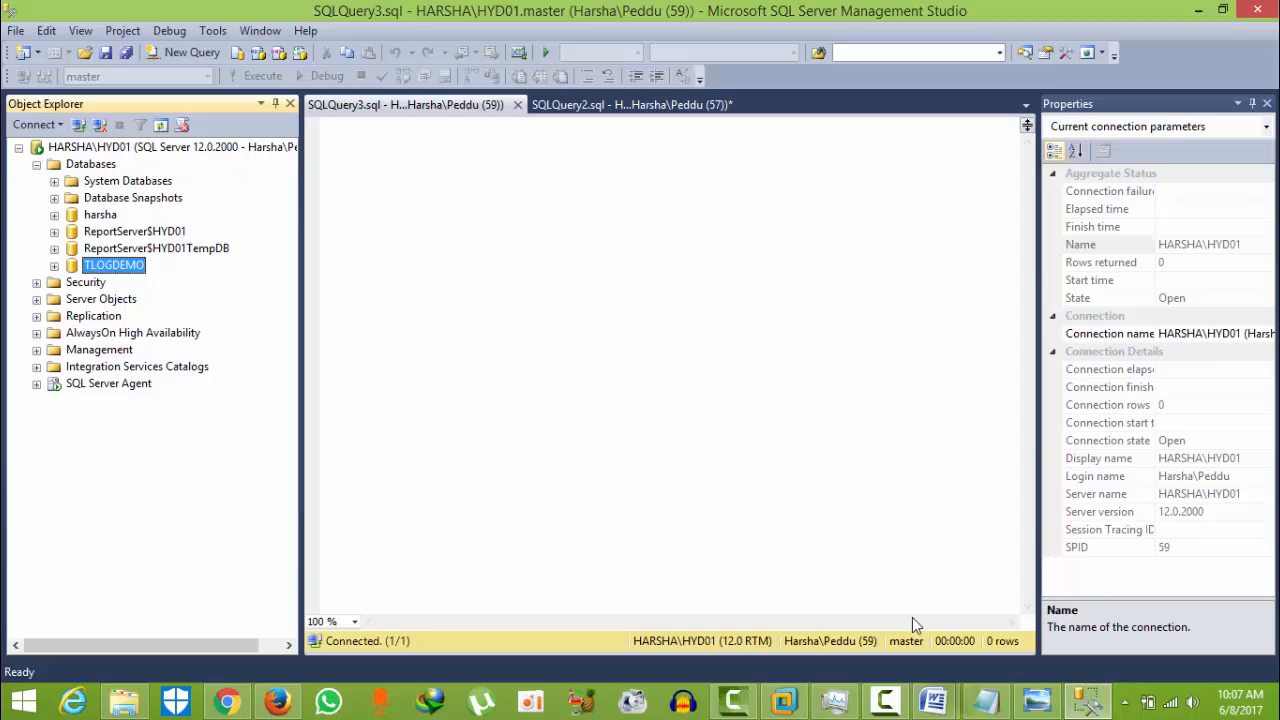
mouse_move(815, 433)
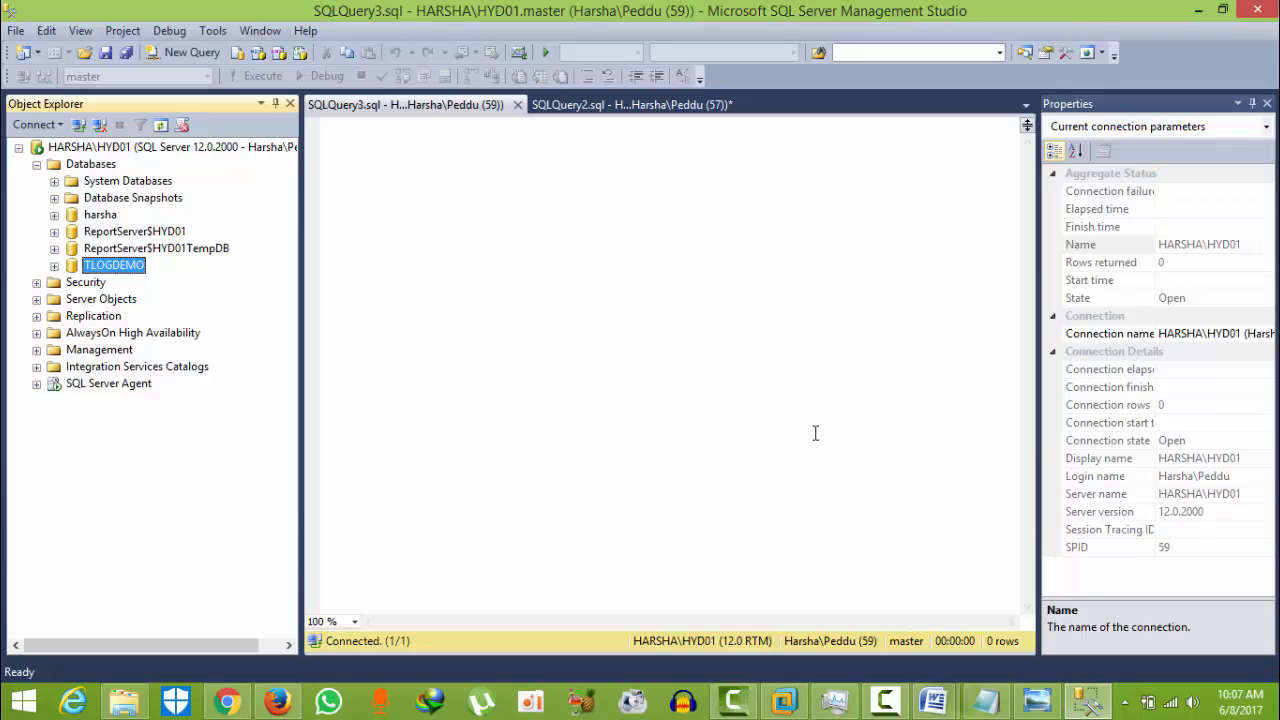
mouse_move(647, 115)
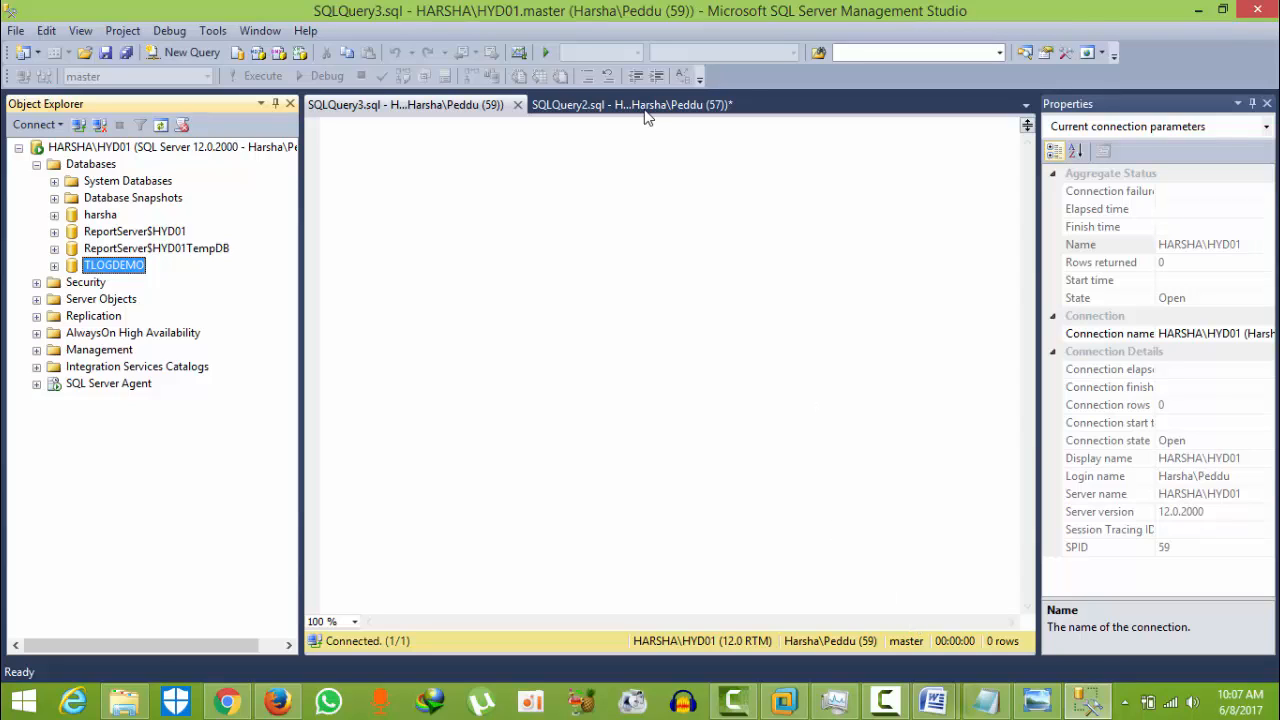
In SQLQuery2.sql, run the sys.databases query listing all eight databases' recovery models.
click(630, 104)
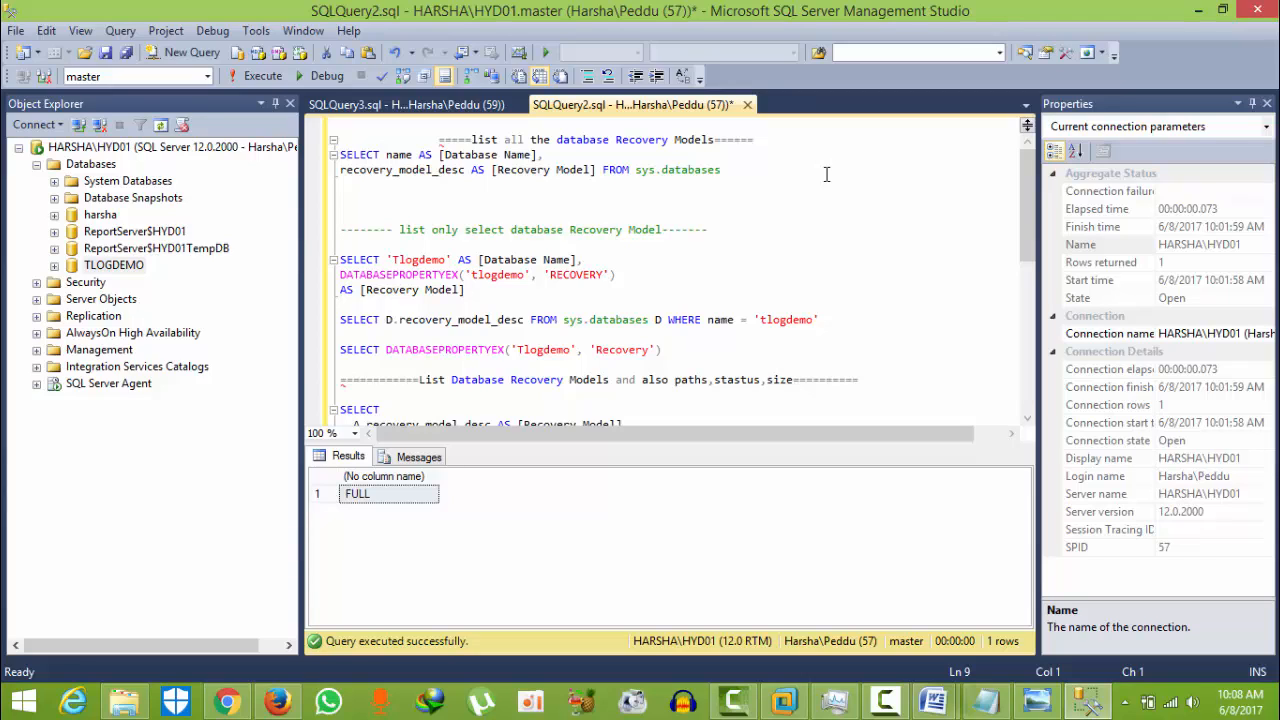
mouse_move(788, 143)
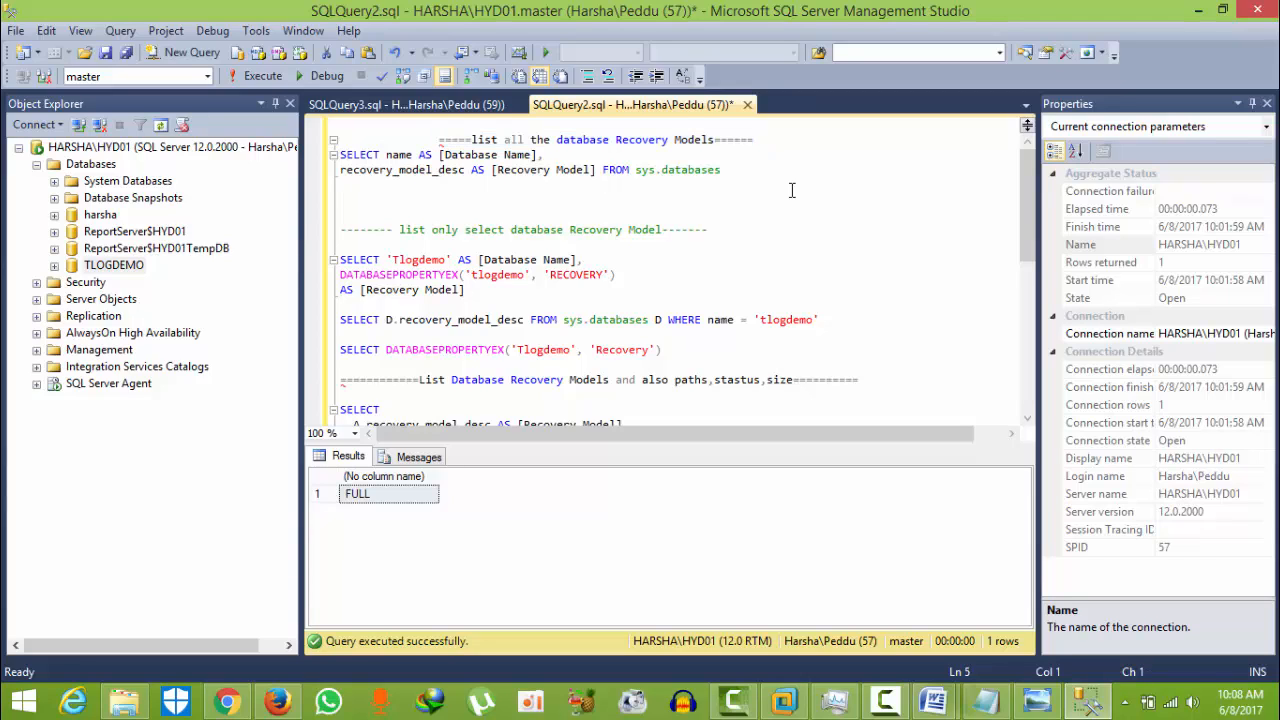
click(341, 184)
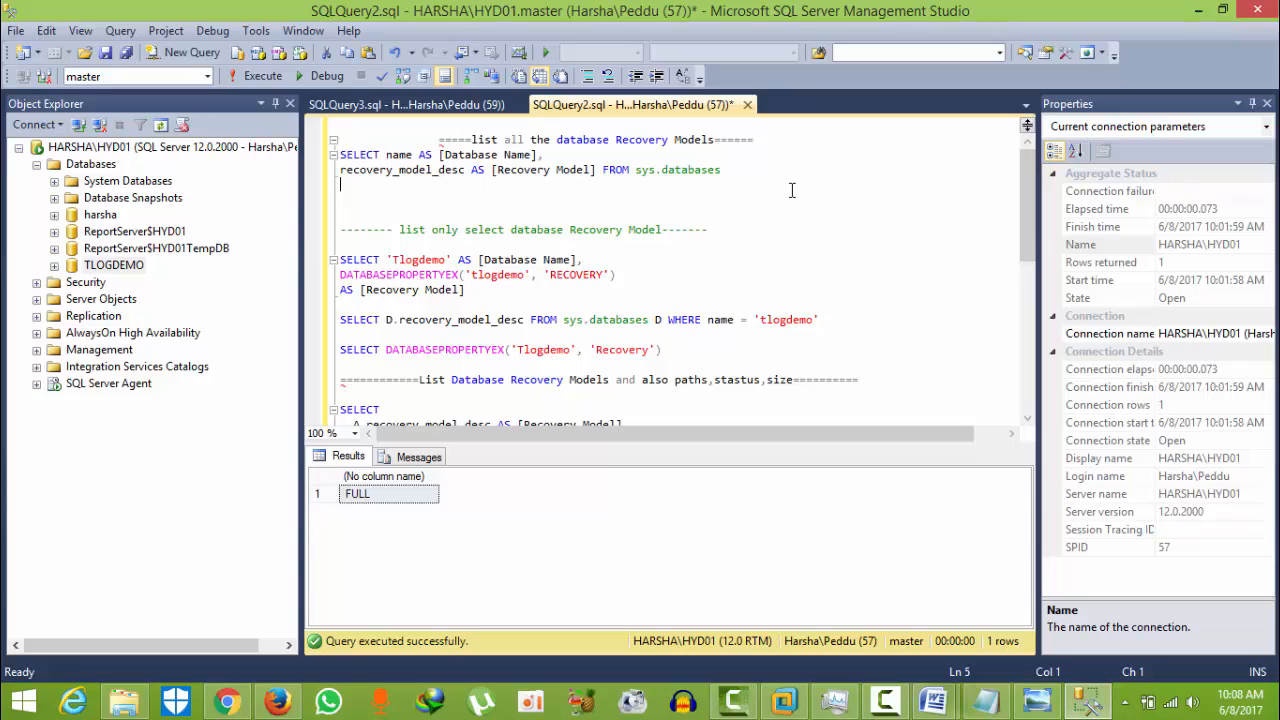
mouse_move(748, 162)
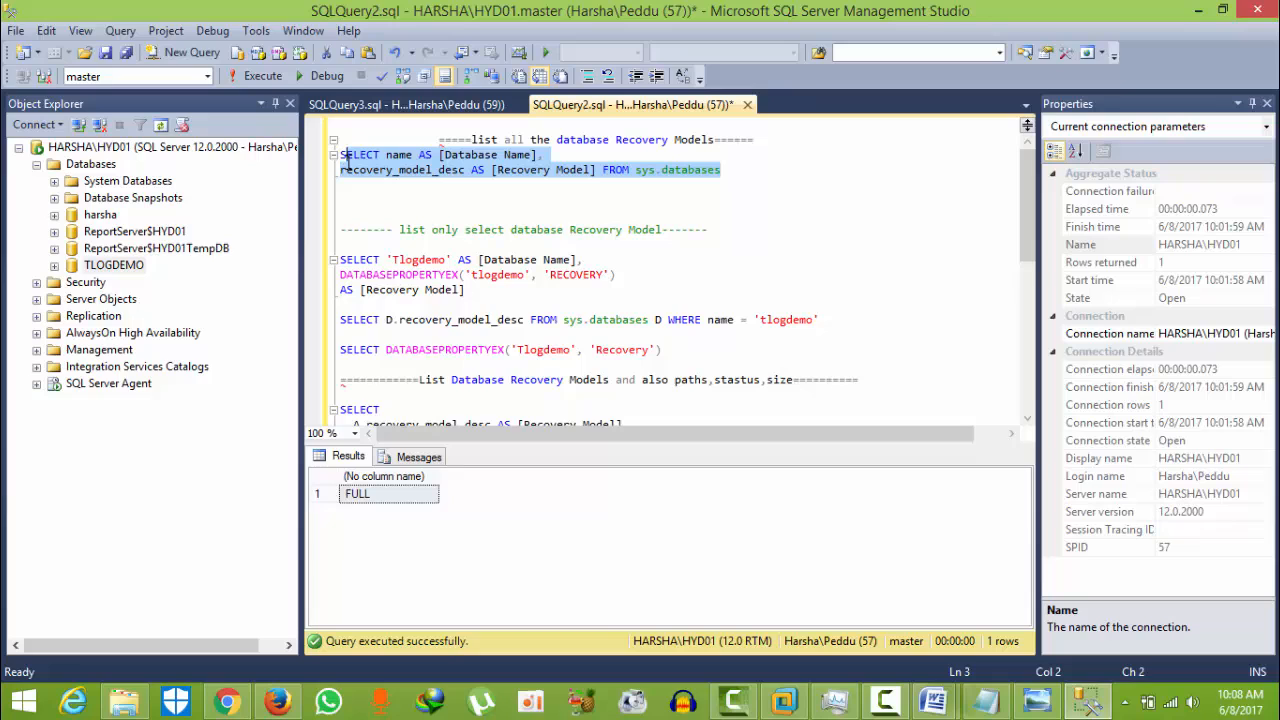
mouse_move(263, 76)
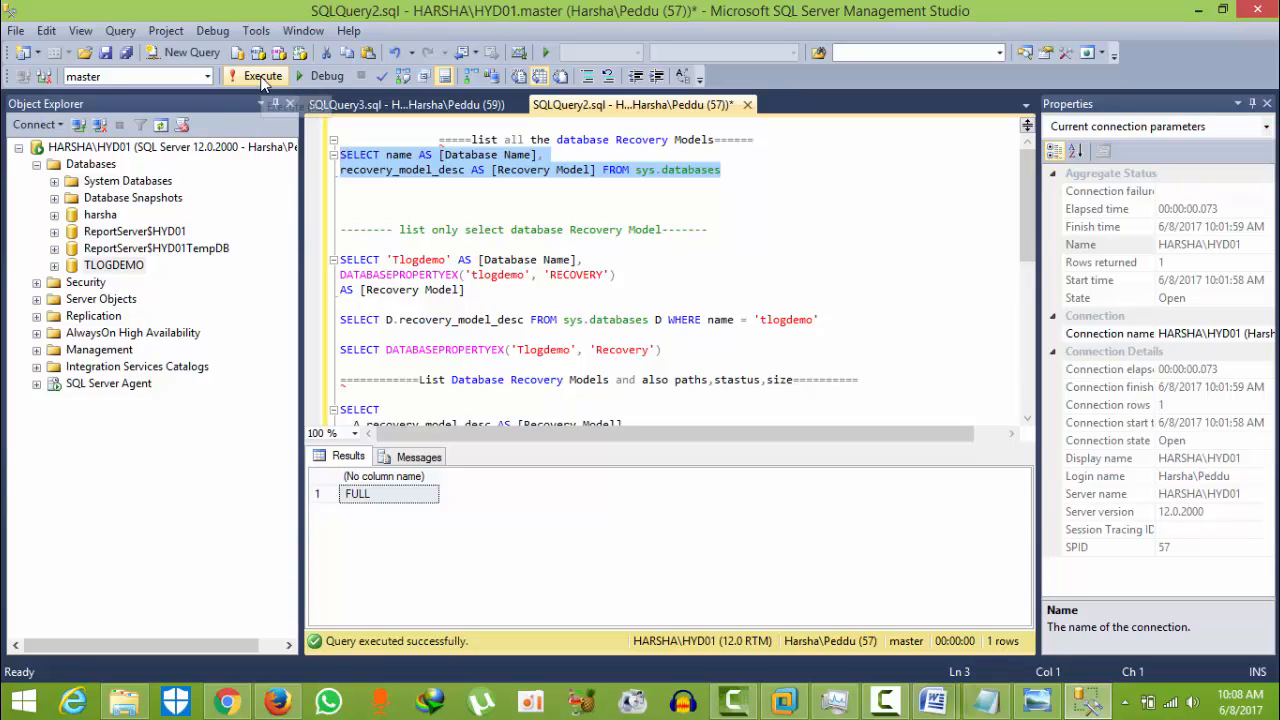
click(263, 76)
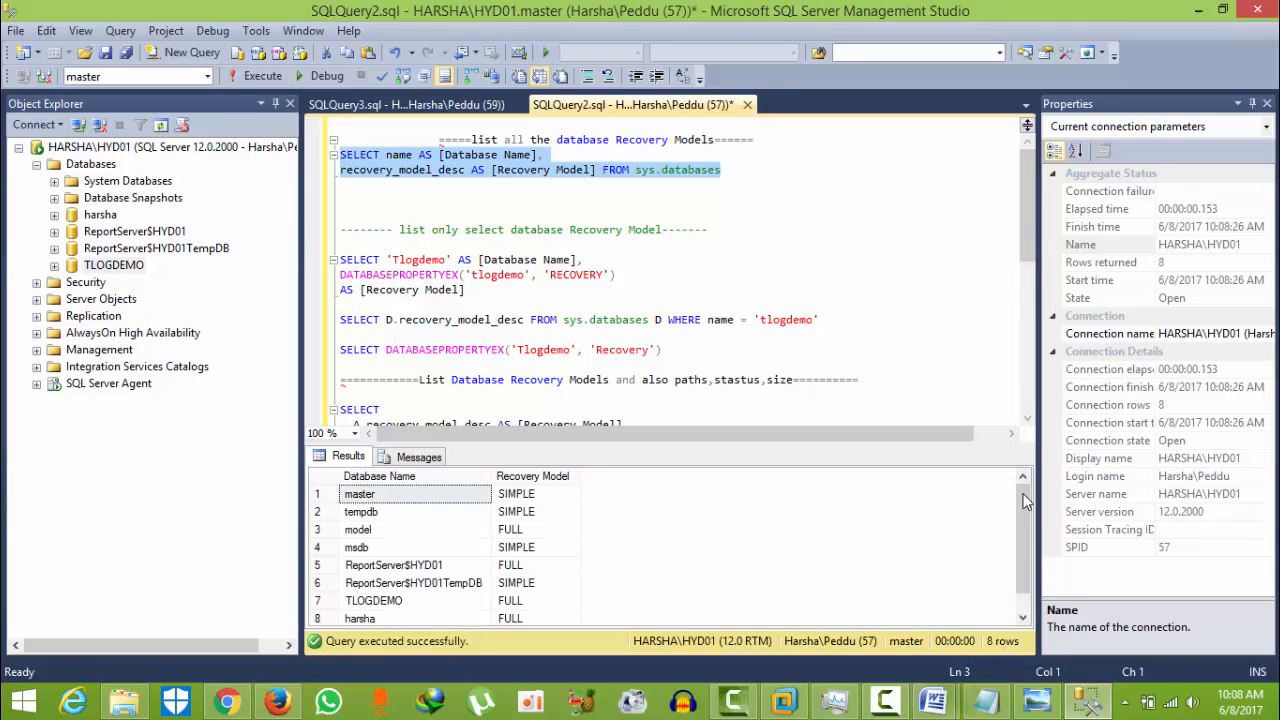
scroll(down, 3)
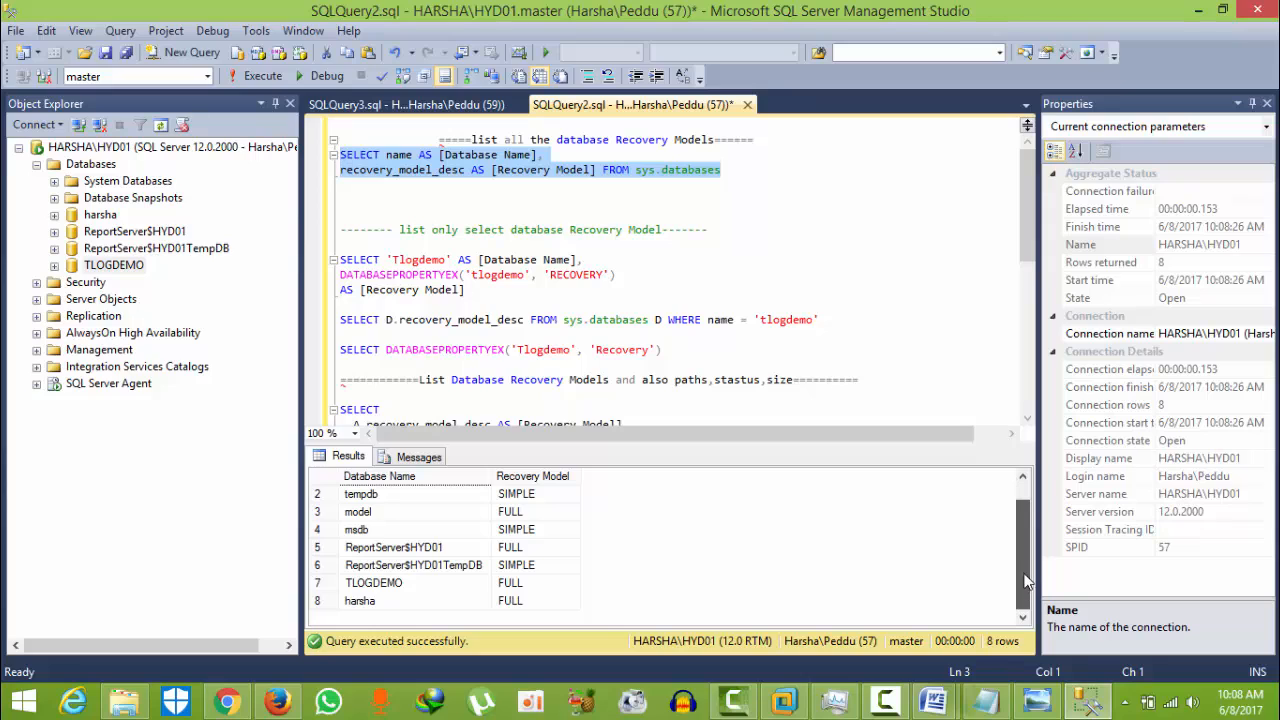
scroll(up, 3)
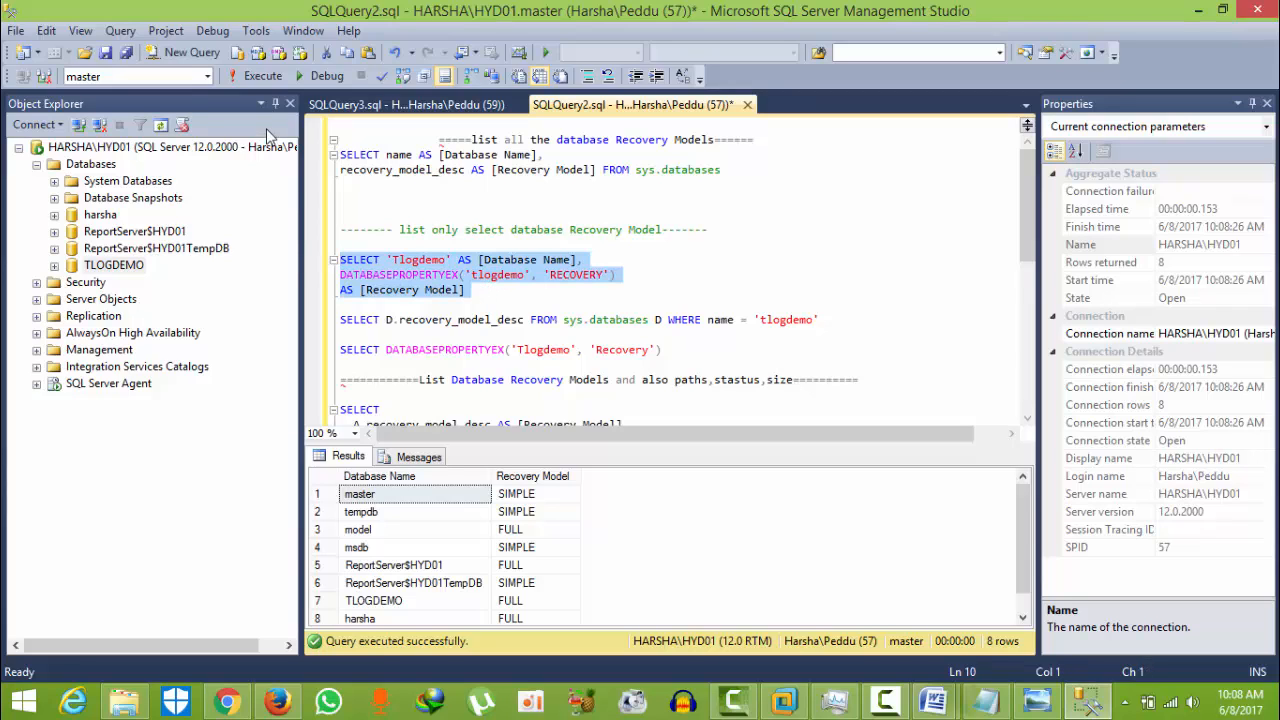
Run the sys.databases WHERE name='tlogdemo' and DATABASEPROPERTYEX queries, both returning FULL.
click(262, 75)
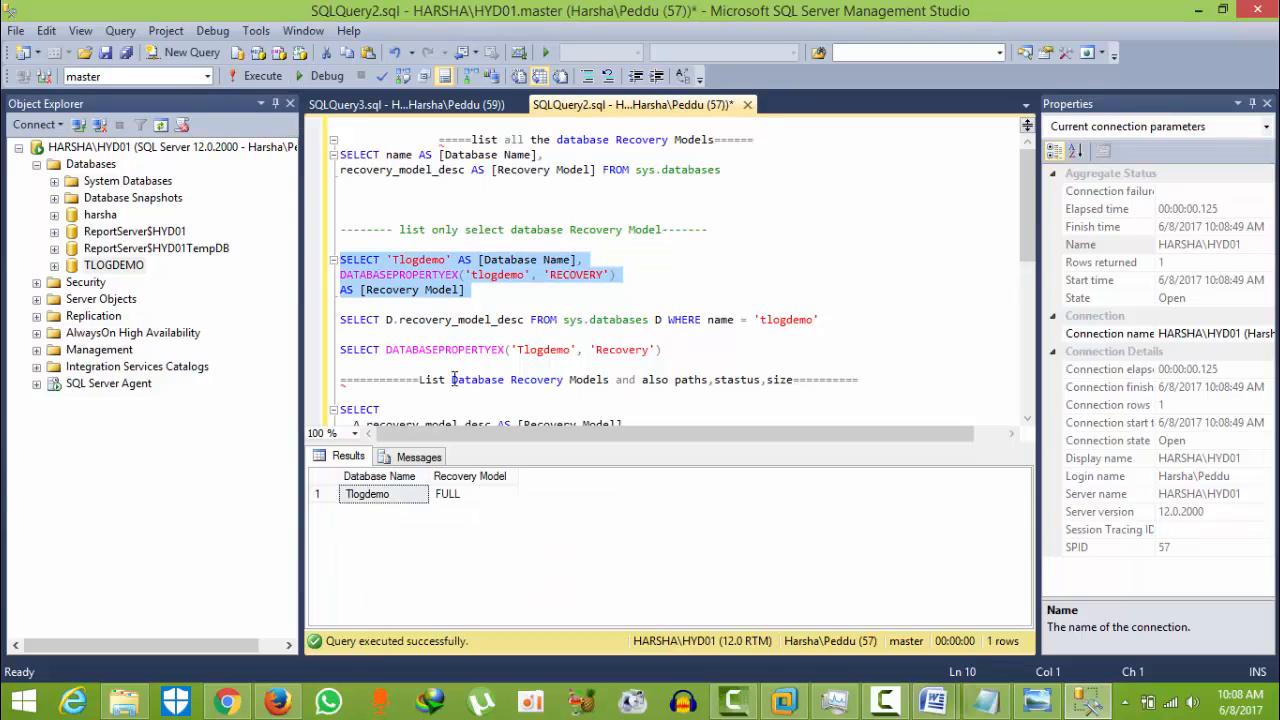
mouse_move(620, 319)
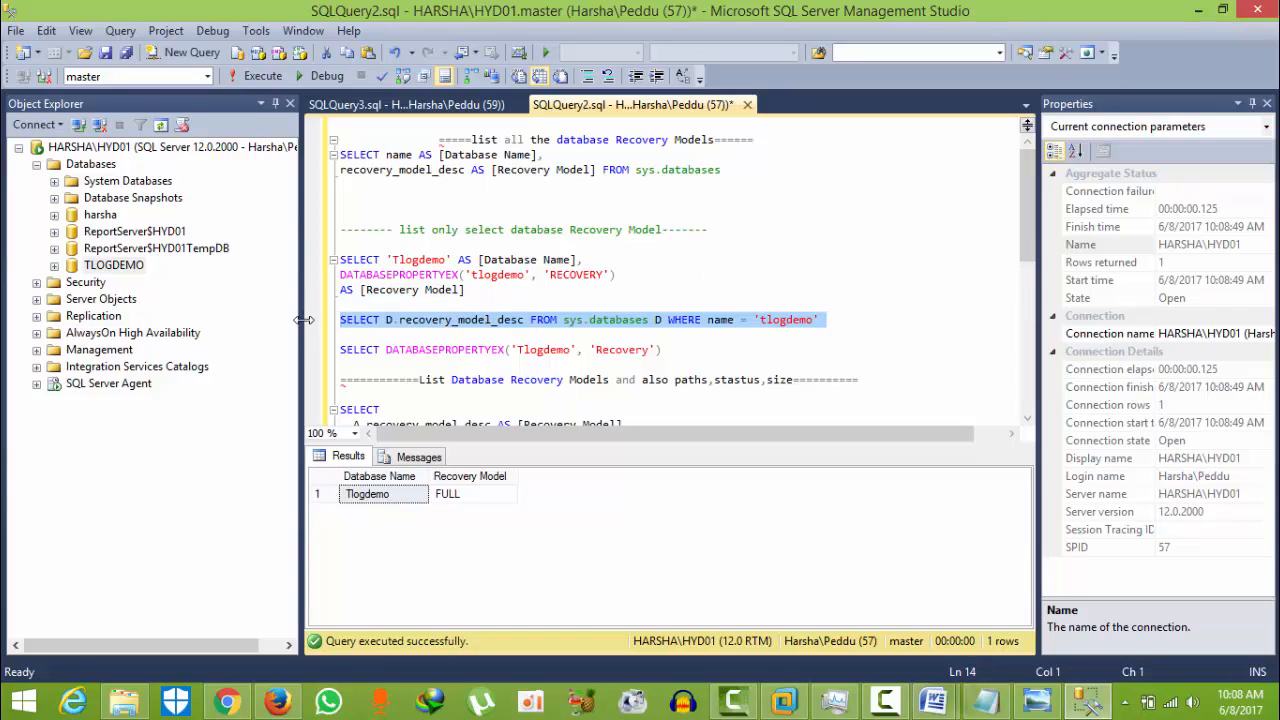
click(262, 76)
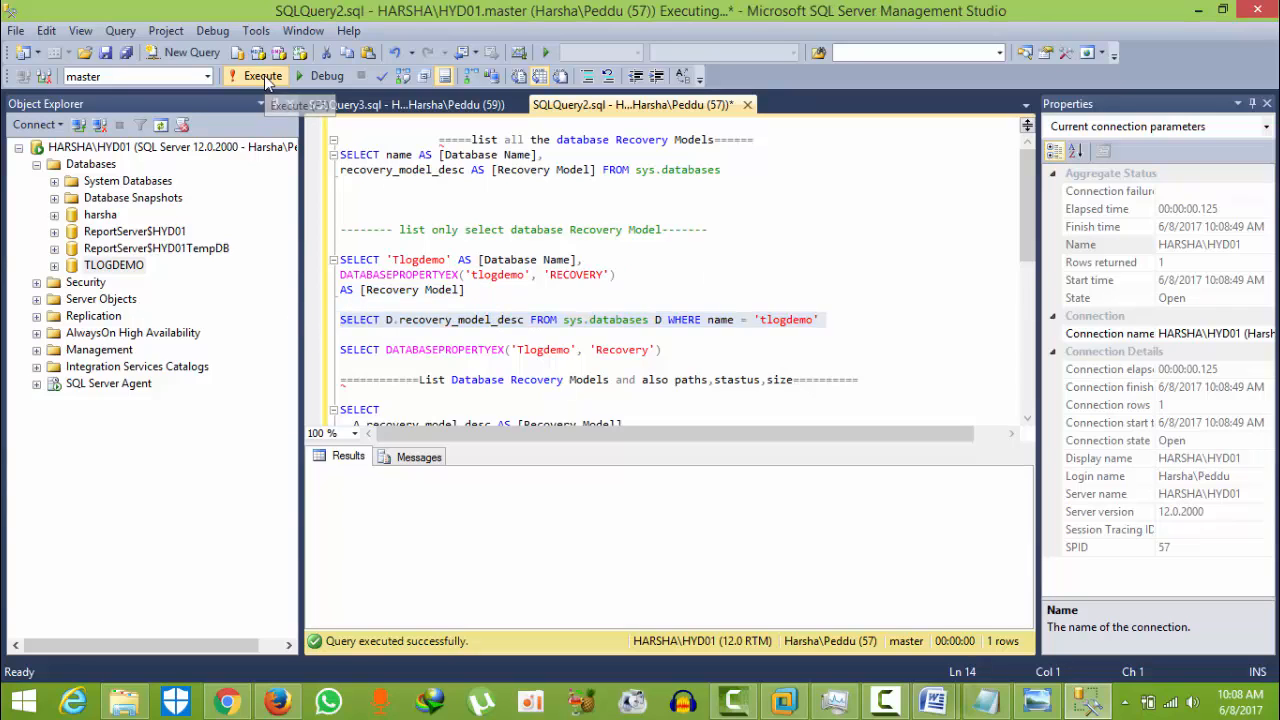
click(262, 76)
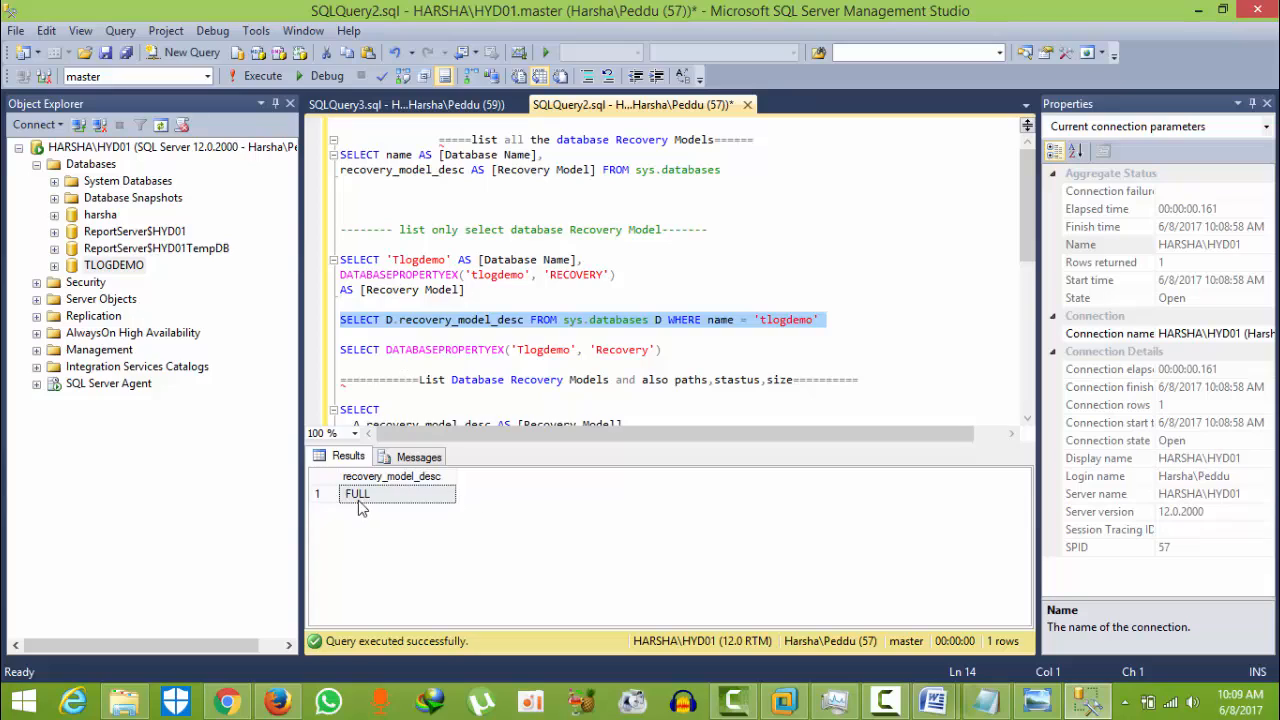
mouse_move(695, 327)
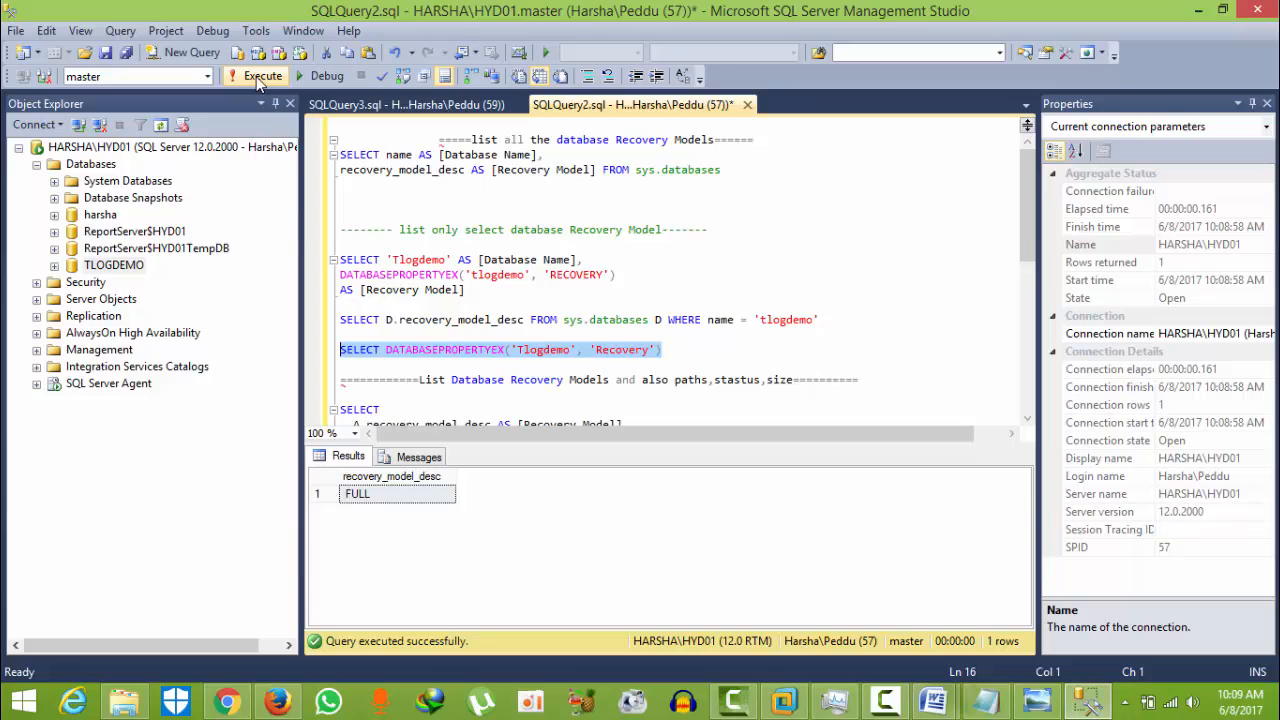
click(262, 76)
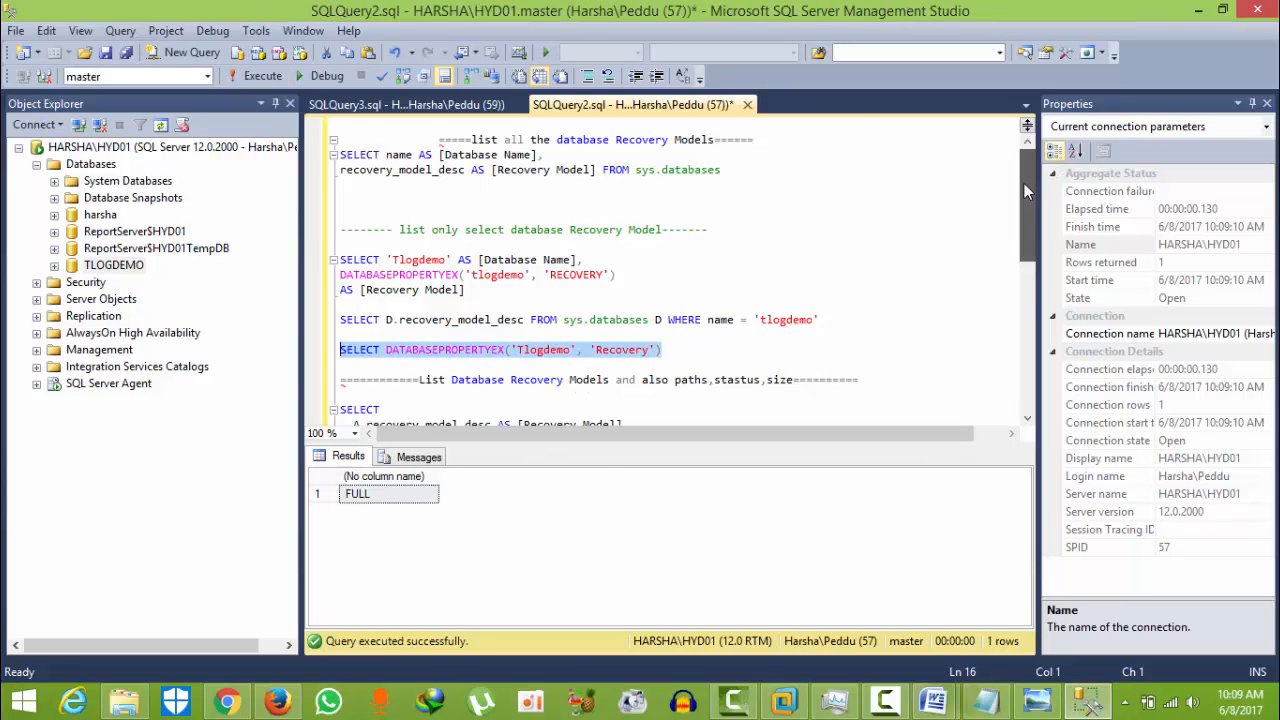
scroll(down, 3)
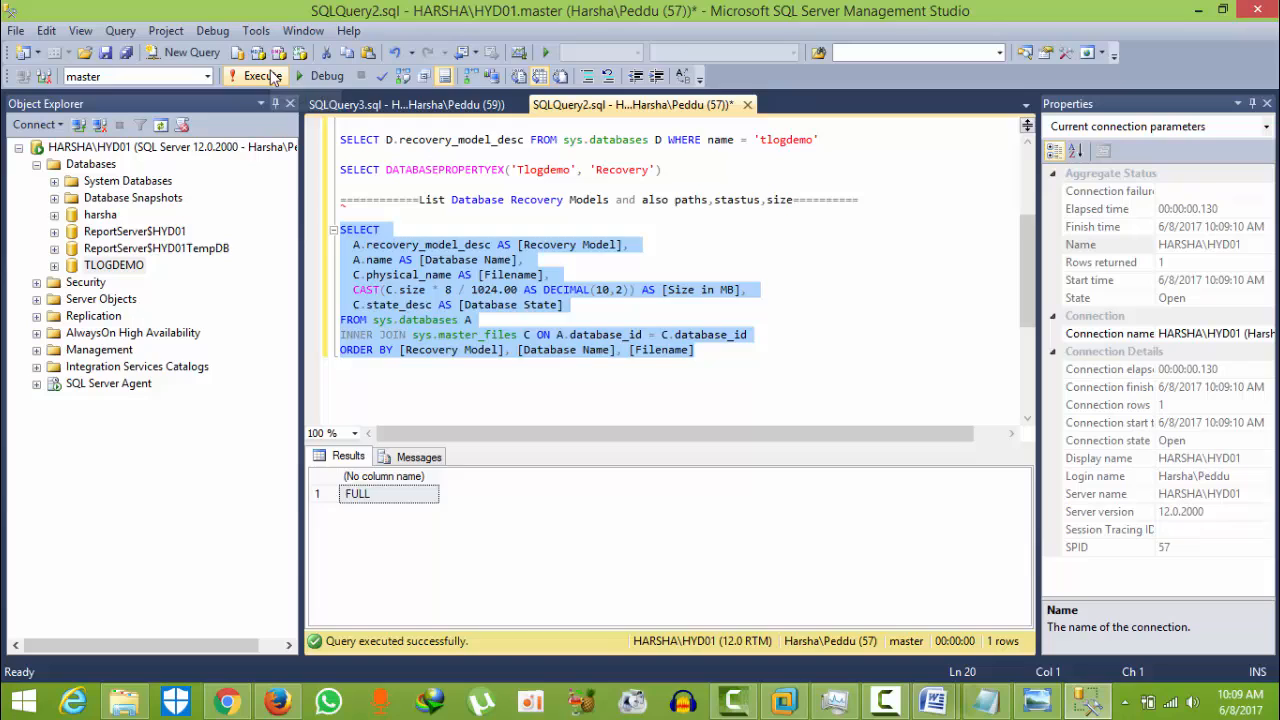
Run the sys.databases/sys.master_files join query and select the second TLOGDEMO file row.
click(256, 76)
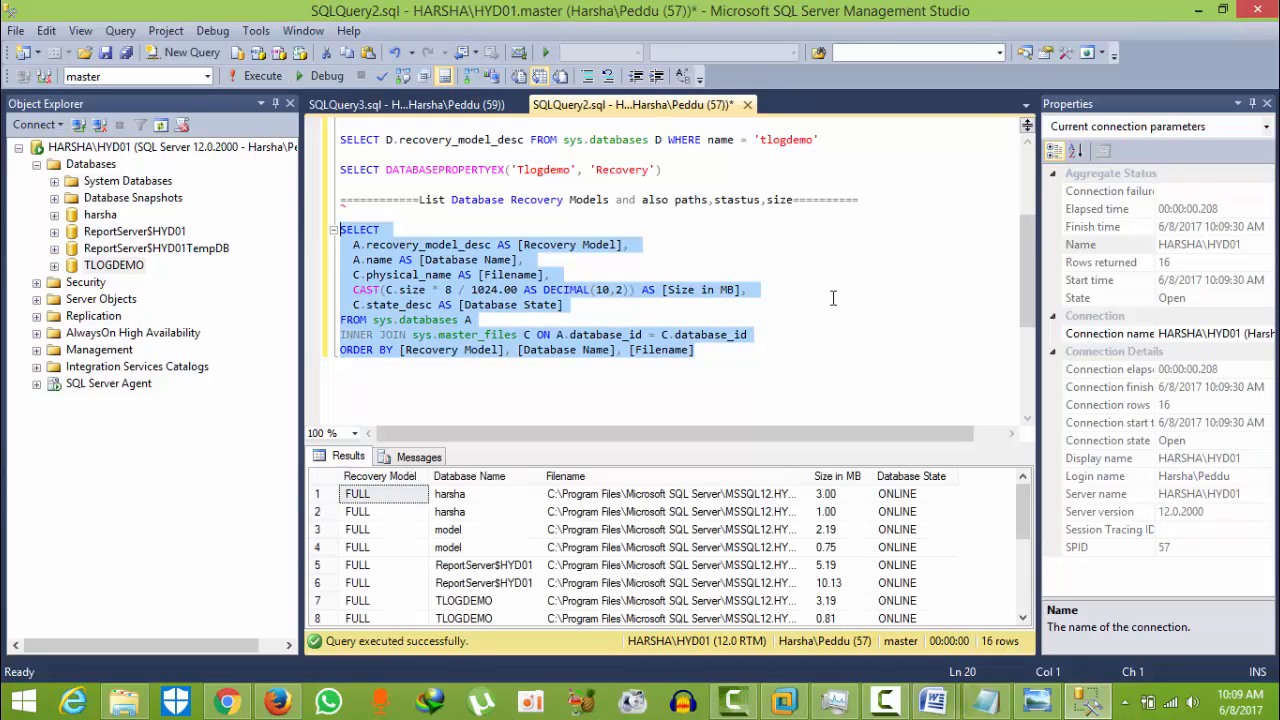
scroll(down, 3)
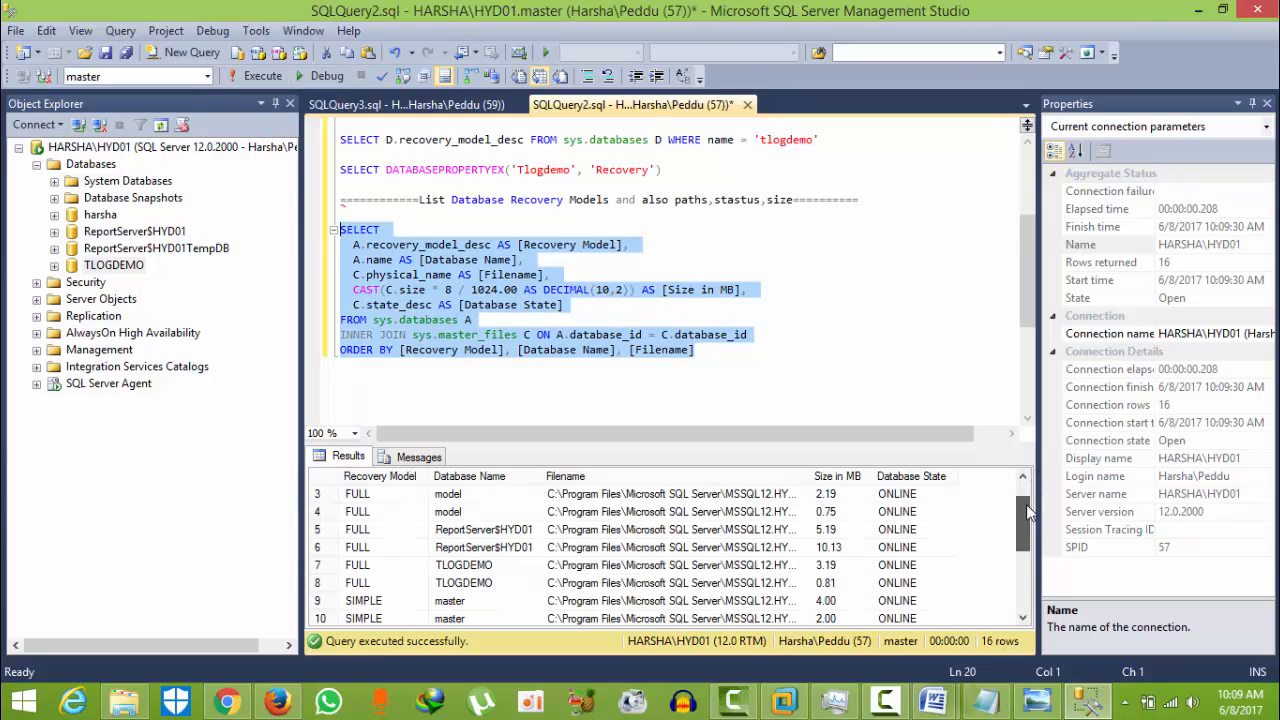
scroll(up, 3)
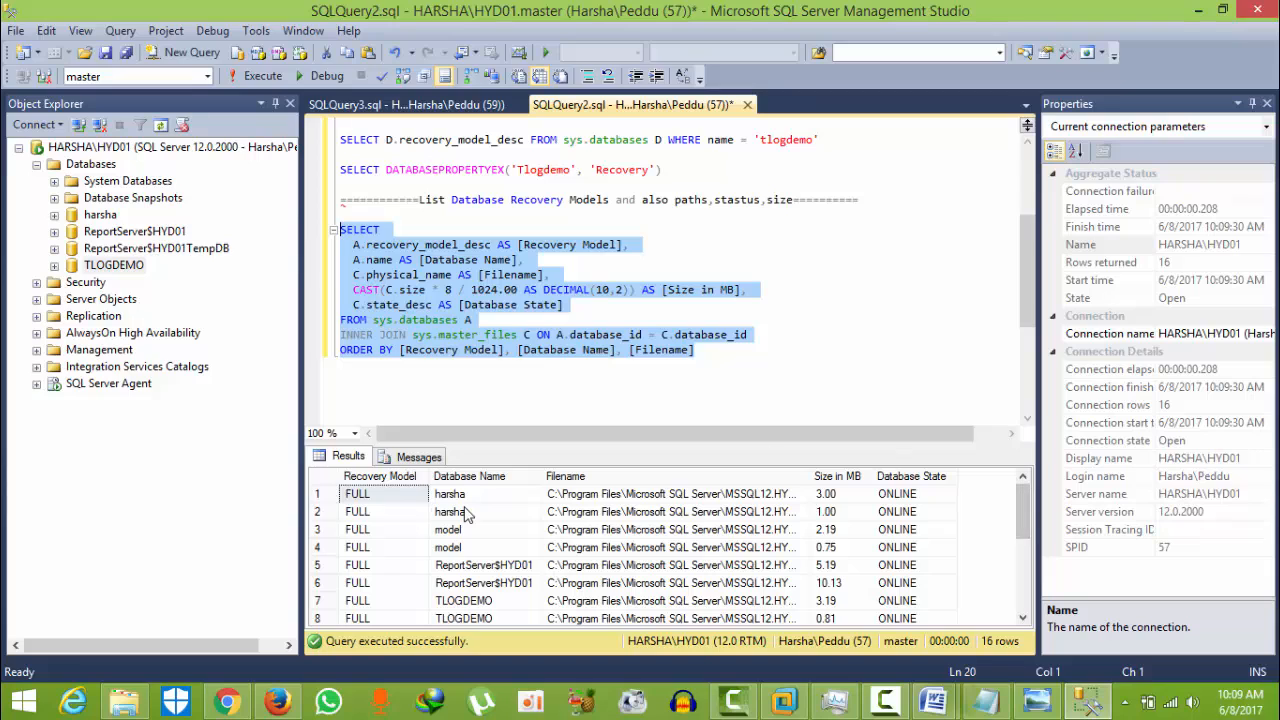
click(485, 511)
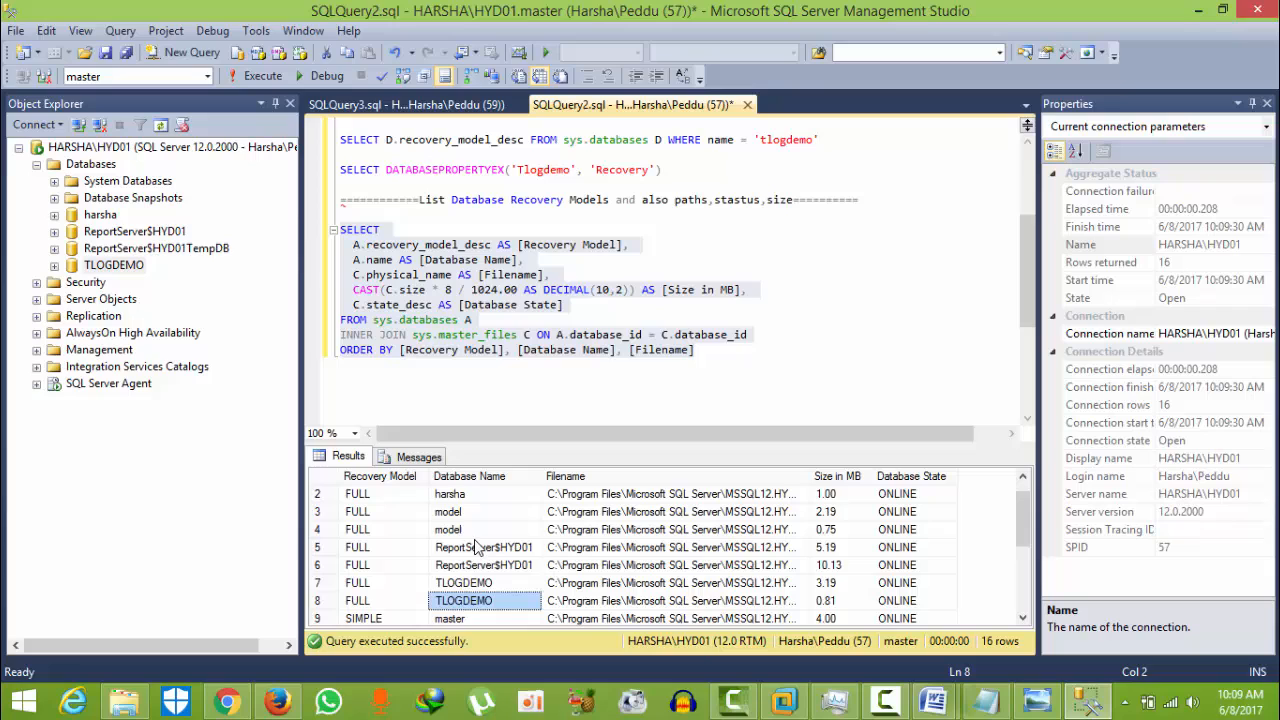
Scroll the 16-row results to review file paths, sizes in MB and ONLINE states.
scroll(down, 3)
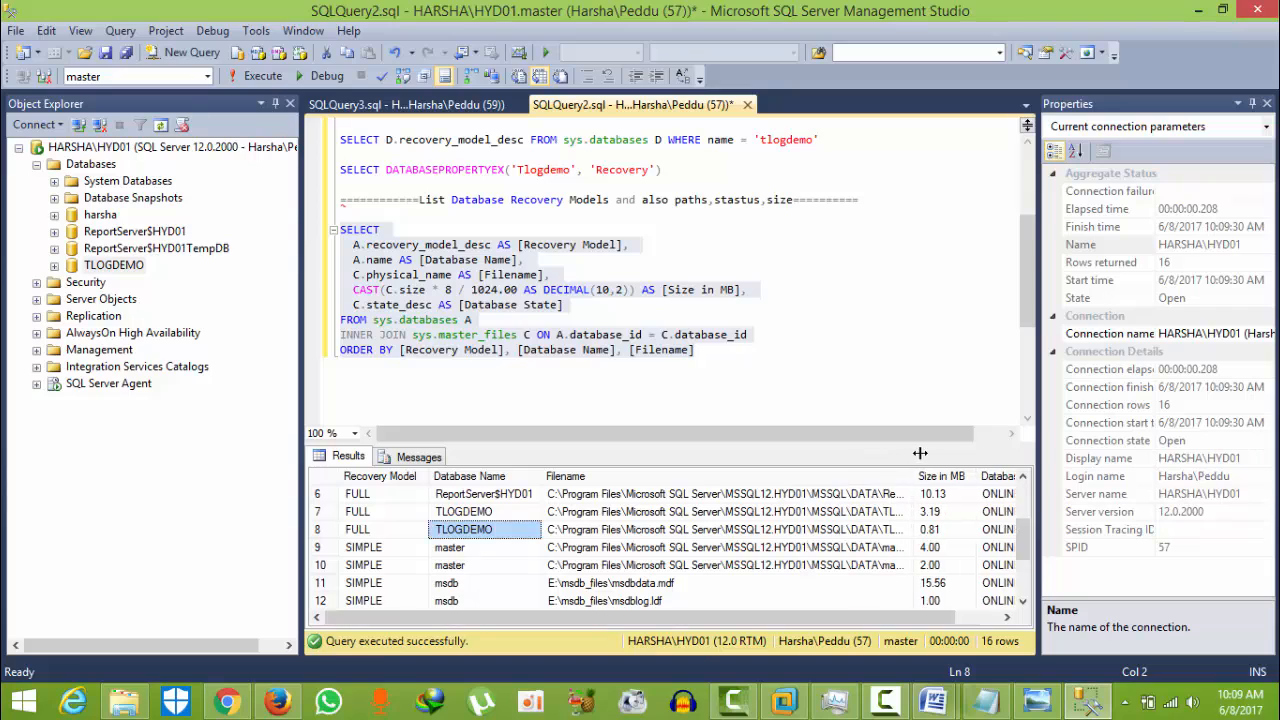
scroll(right, 3)
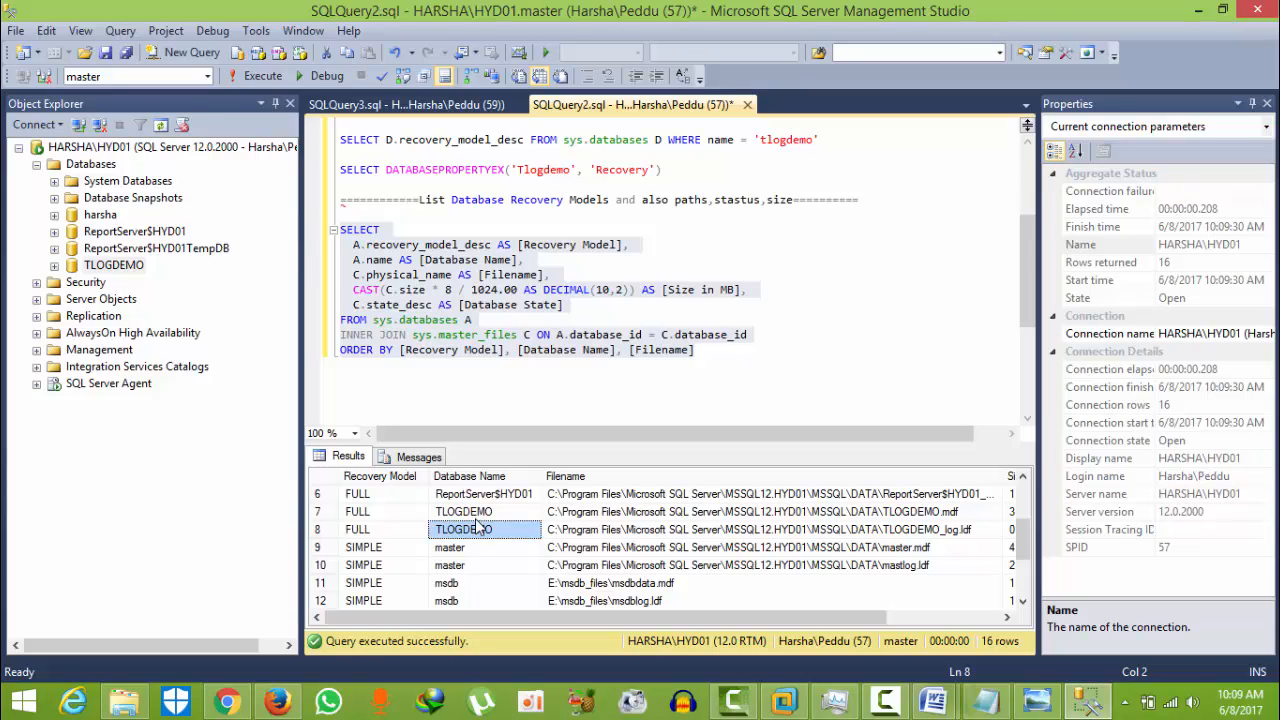
mouse_move(770, 520)
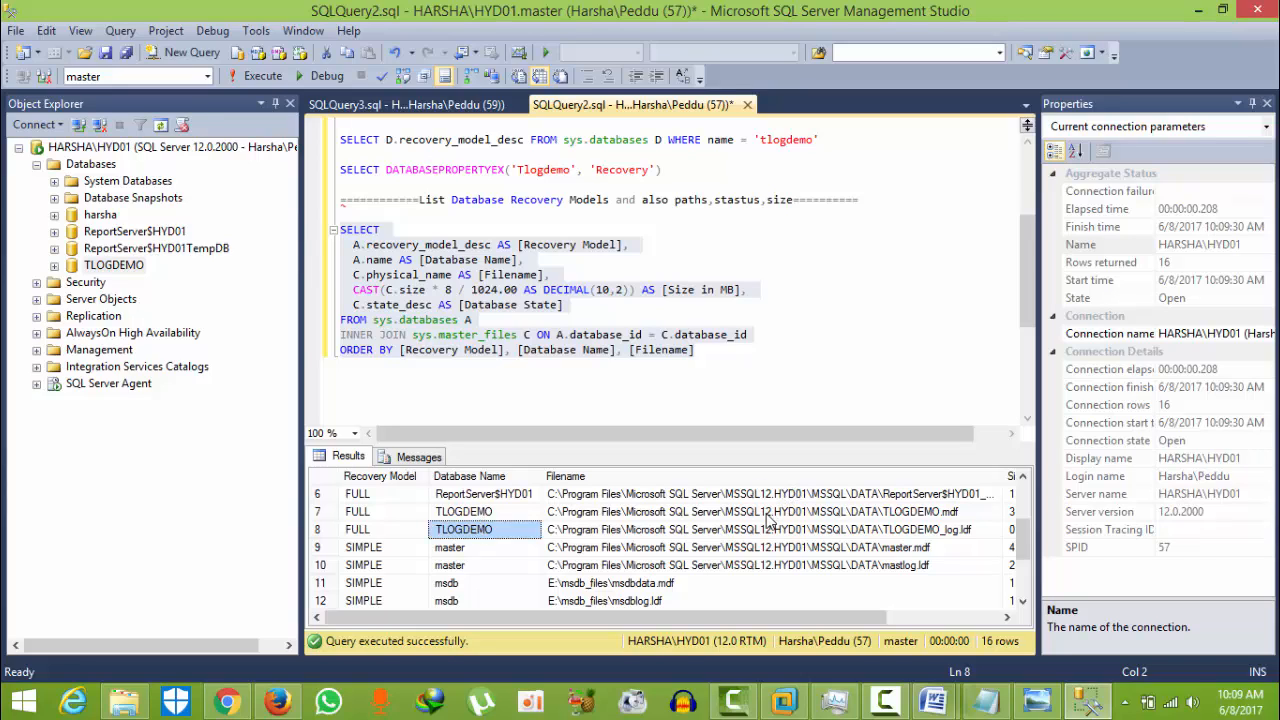
mouse_move(767, 552)
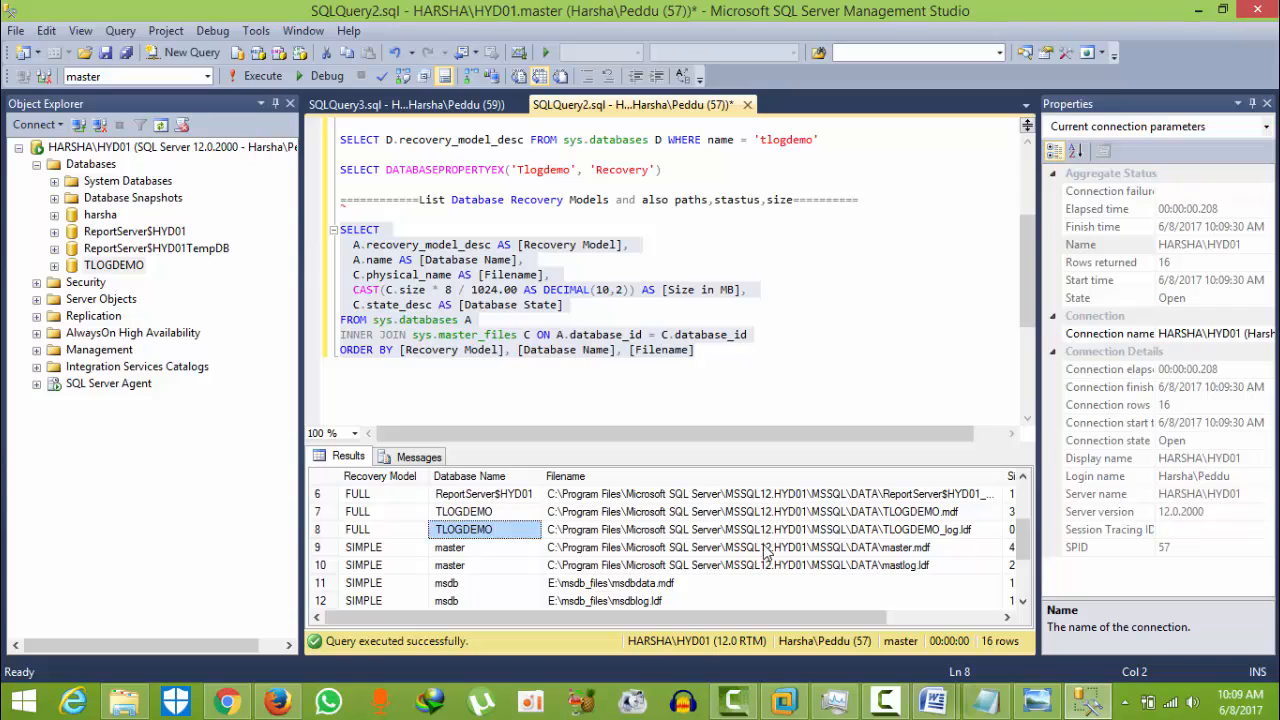
scroll(right, 3)
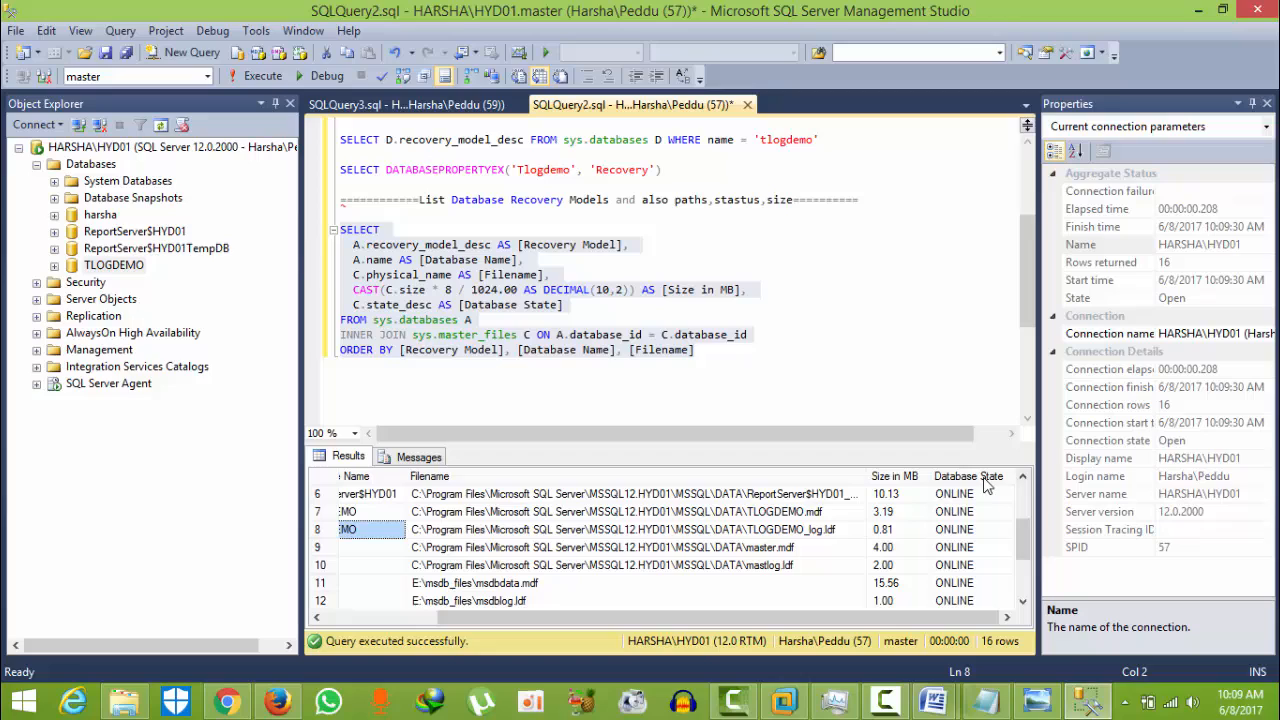
mouse_move(994, 515)
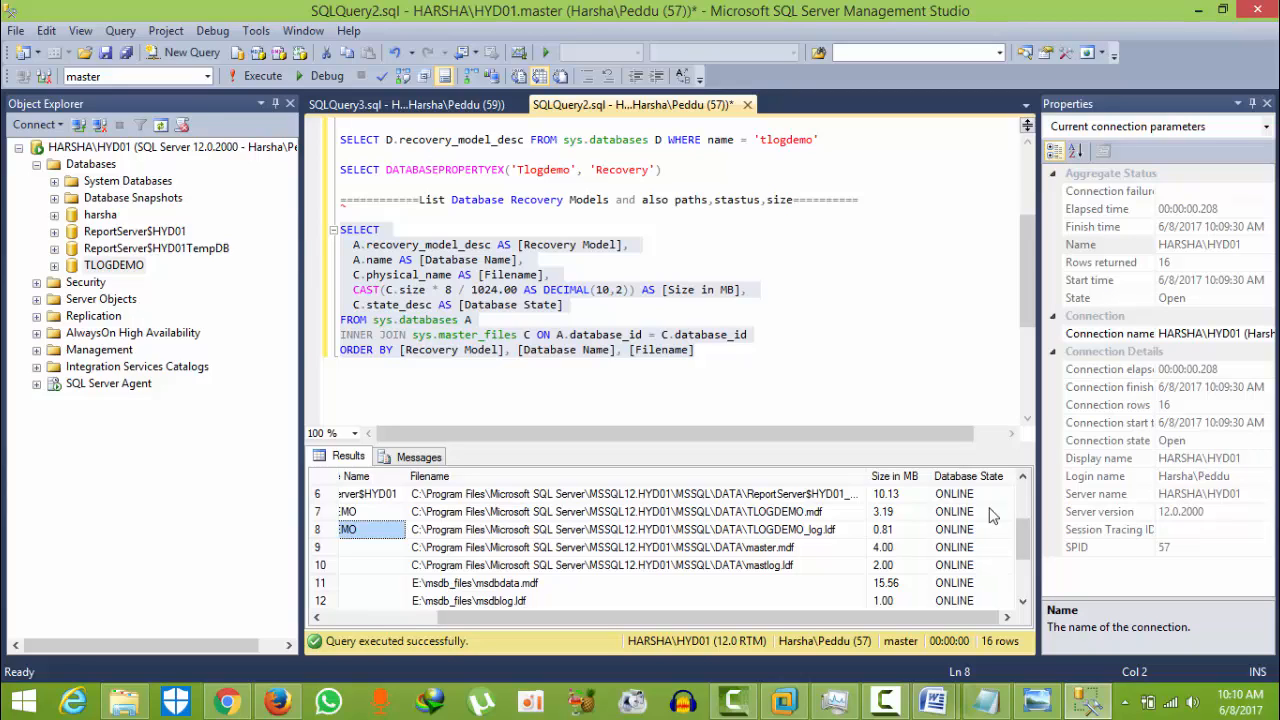
mouse_move(1025, 528)
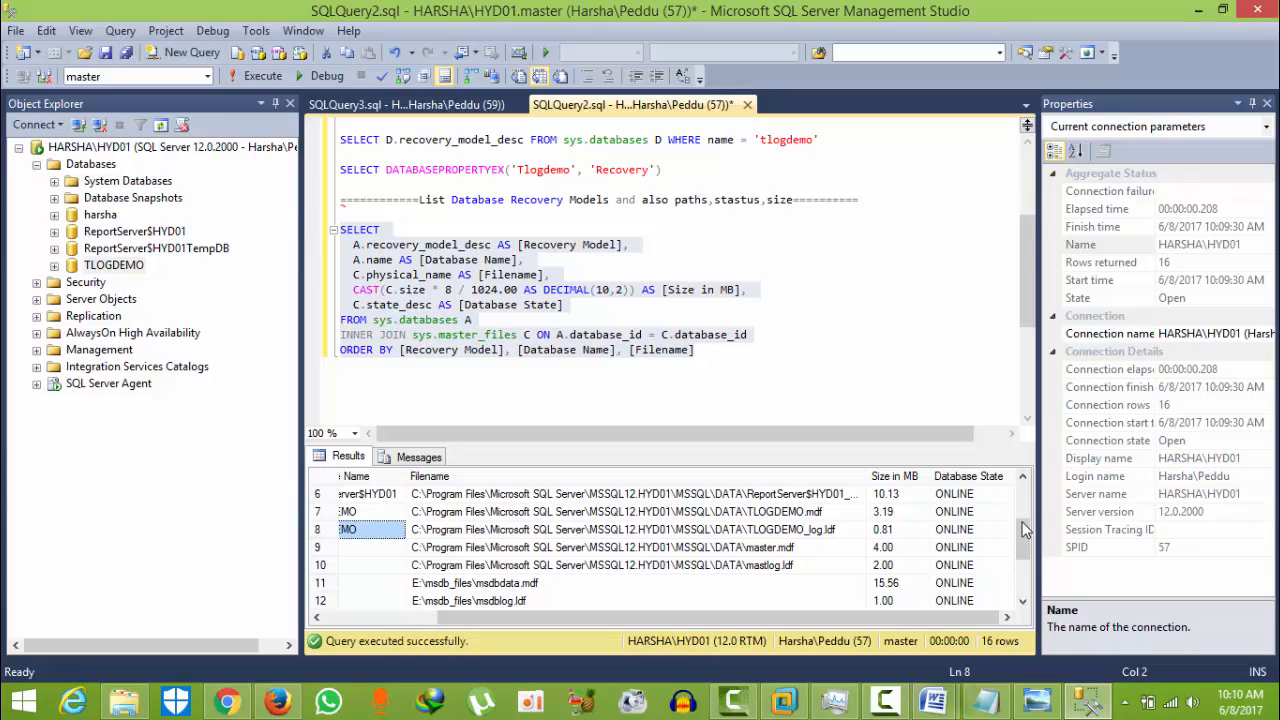
scroll(down, 3)
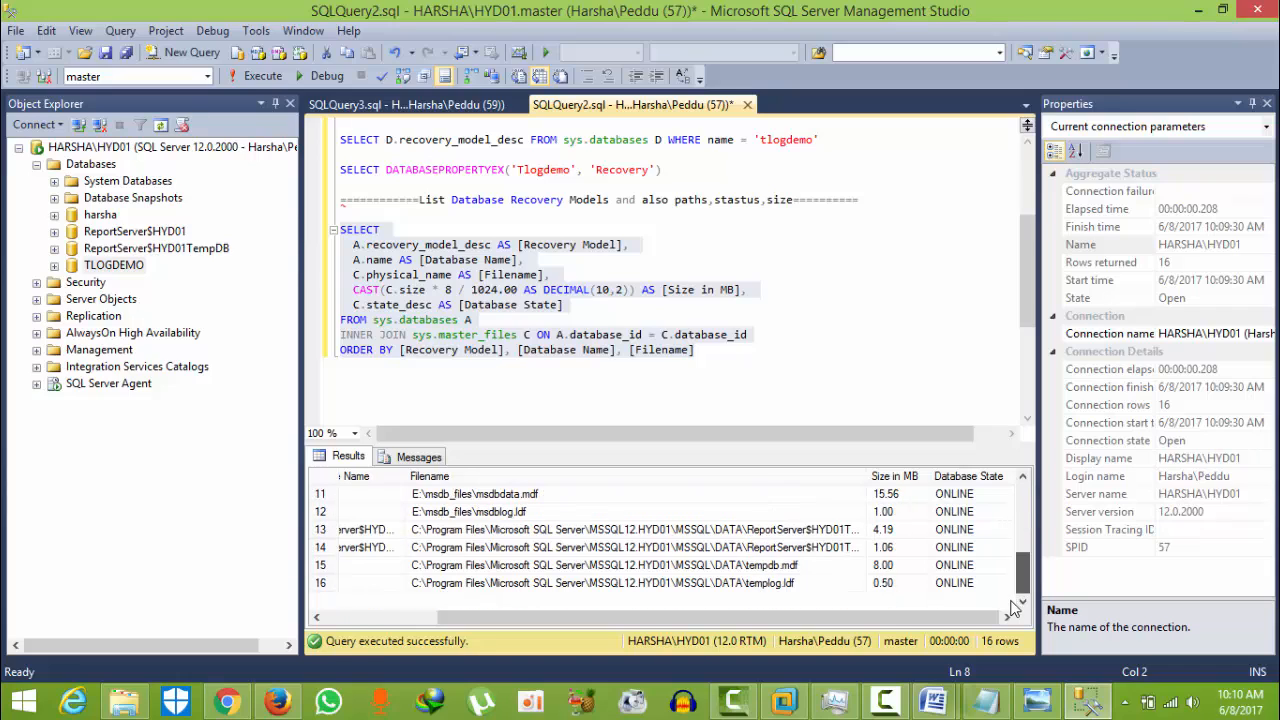